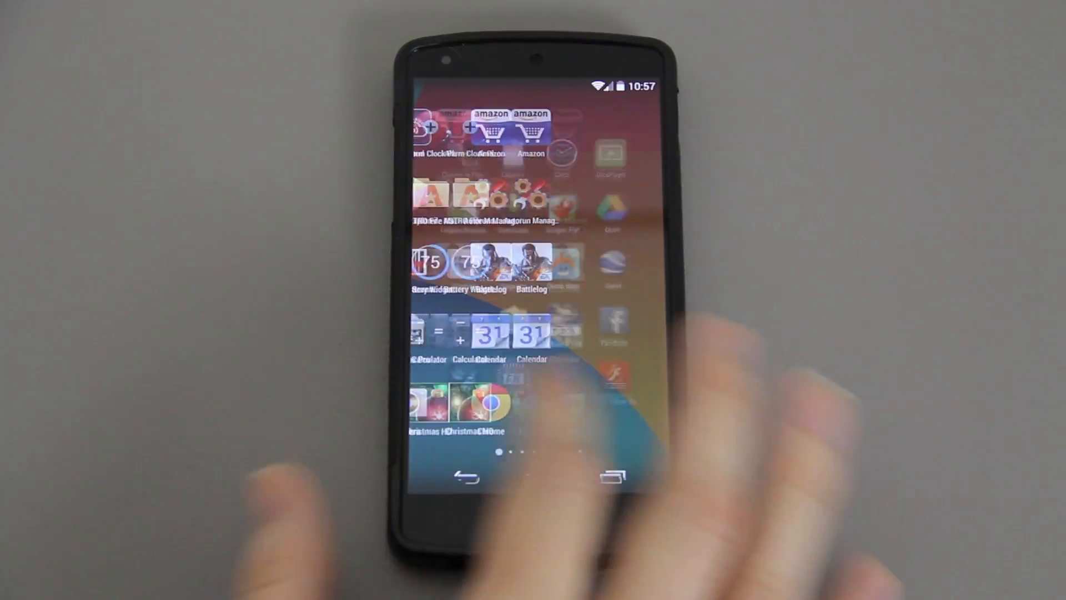
# - Launch Titanium Backup, review Batch actions and Overview, then show the Schedules list
pyautogui.hscroll(-3)
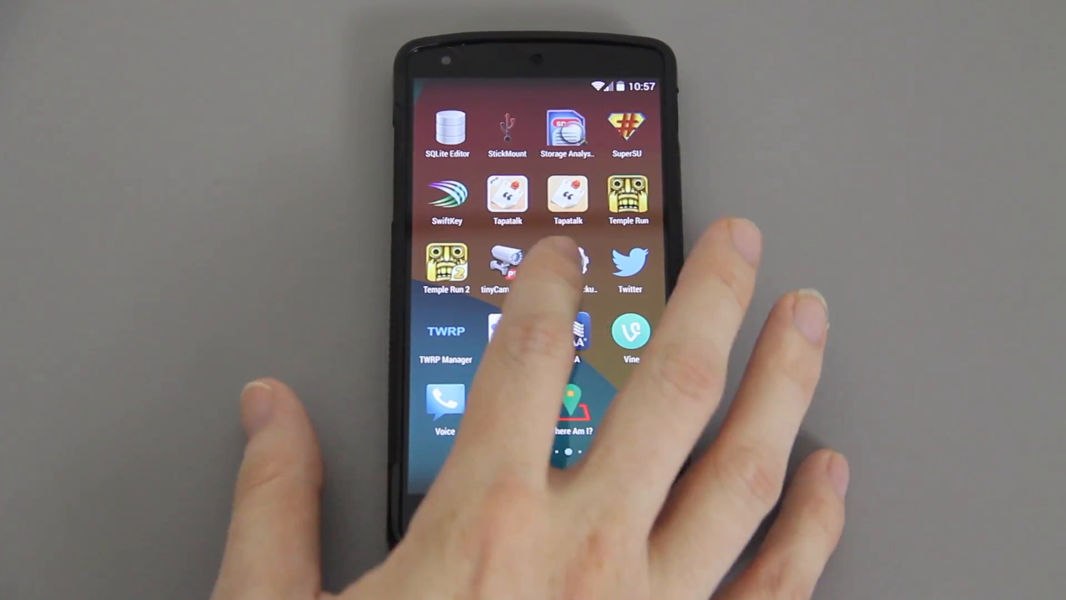
pyautogui.click(567, 264)
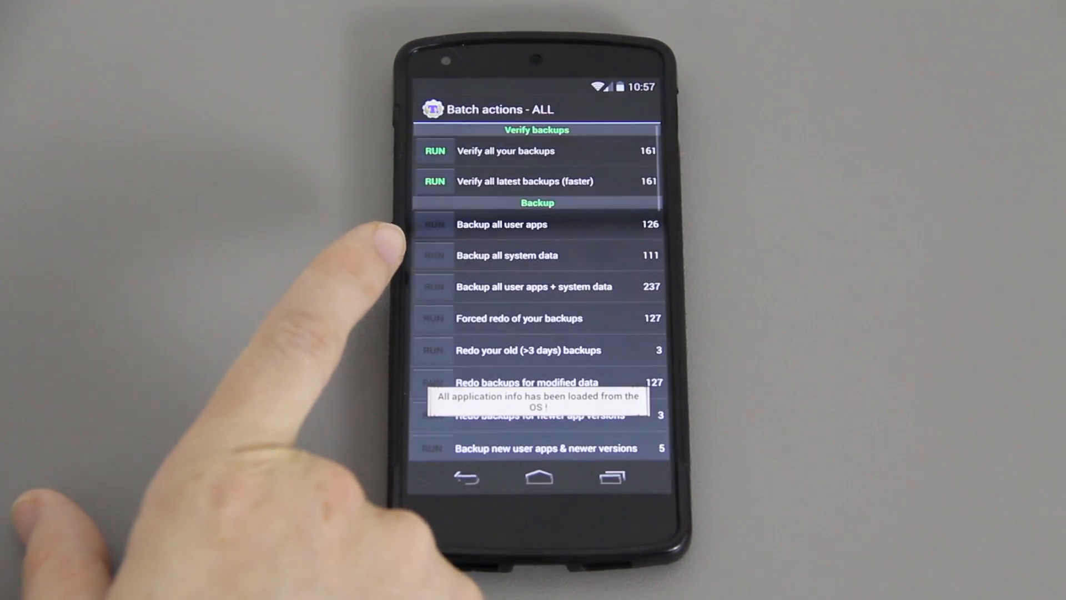
pyautogui.click(502, 224)
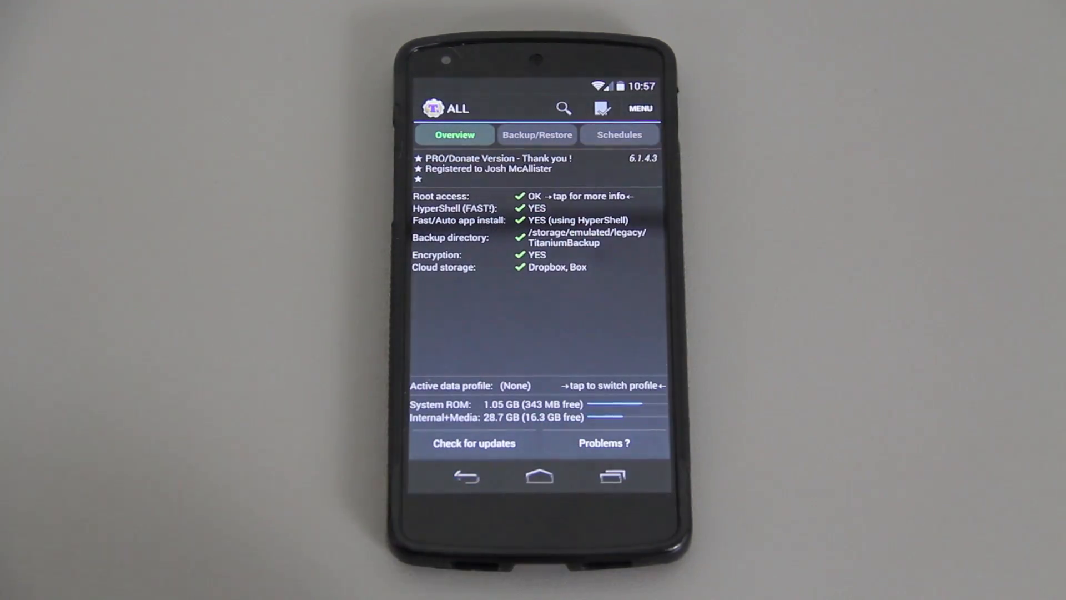
pyautogui.click(619, 134)
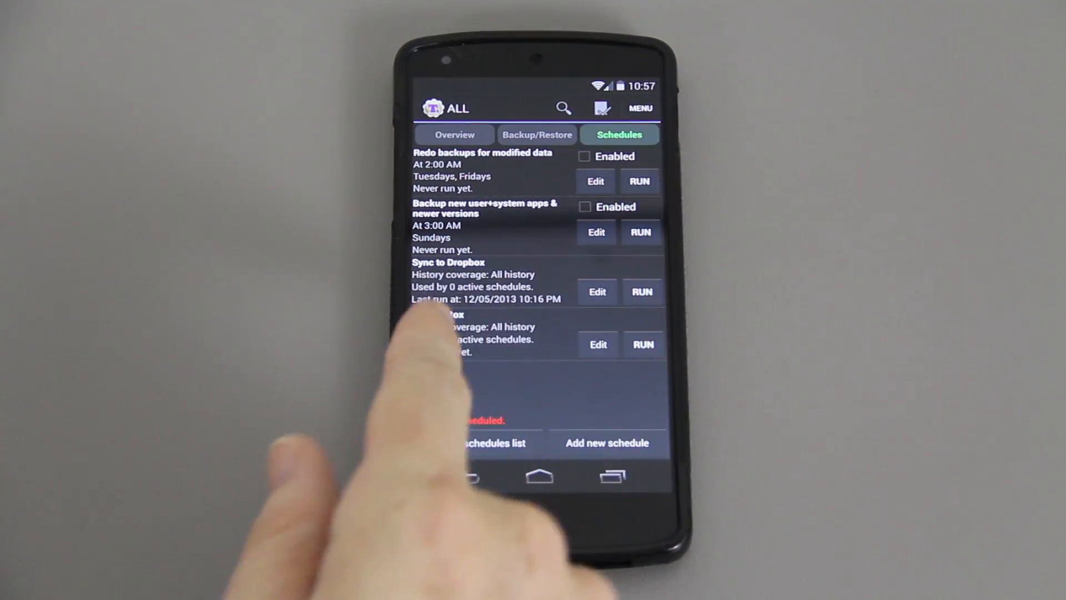
# - Open Titanium Backup's Main menu, then switch to ASTRO File Manager's Locations list
pyautogui.click(638, 109)
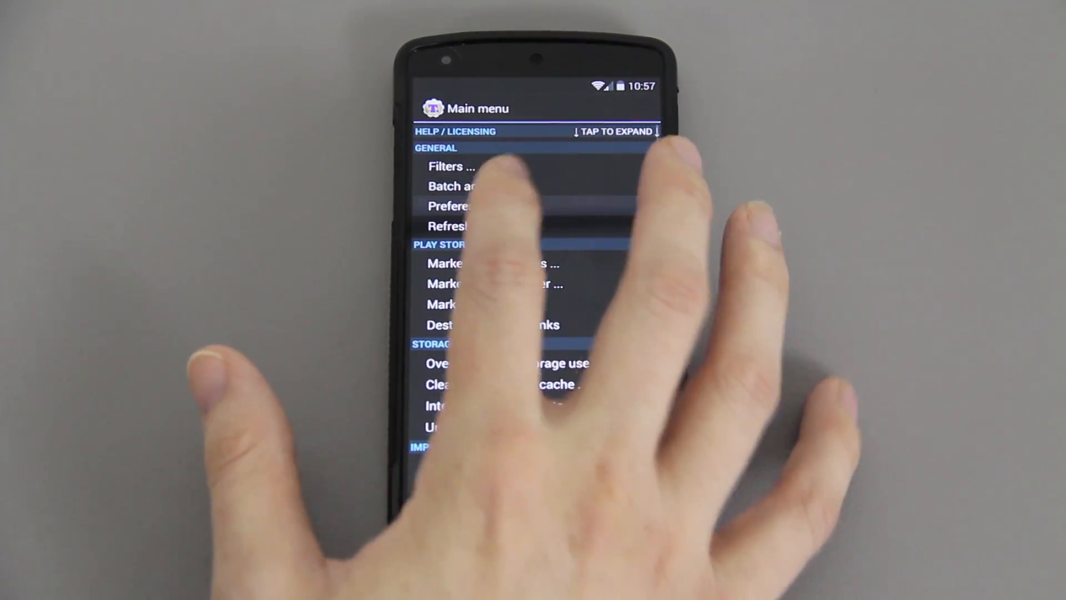
pyautogui.click(448, 205)
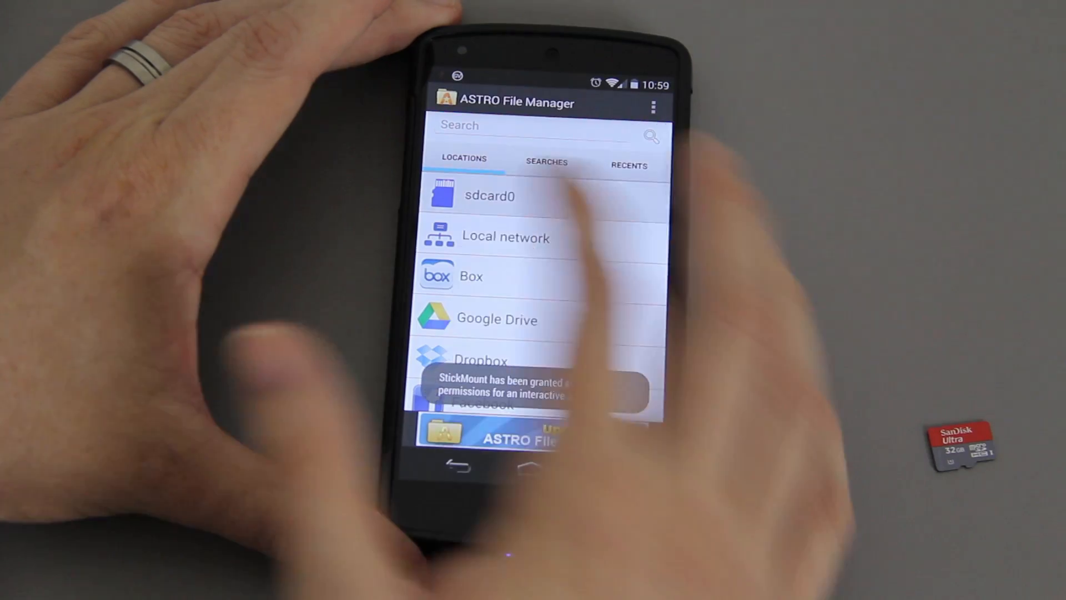
# - Confirm sdcard0's TitaniumBackup folder is 1.41 GB and locate its copy on usbStorage/sda1
pyautogui.click(489, 195)
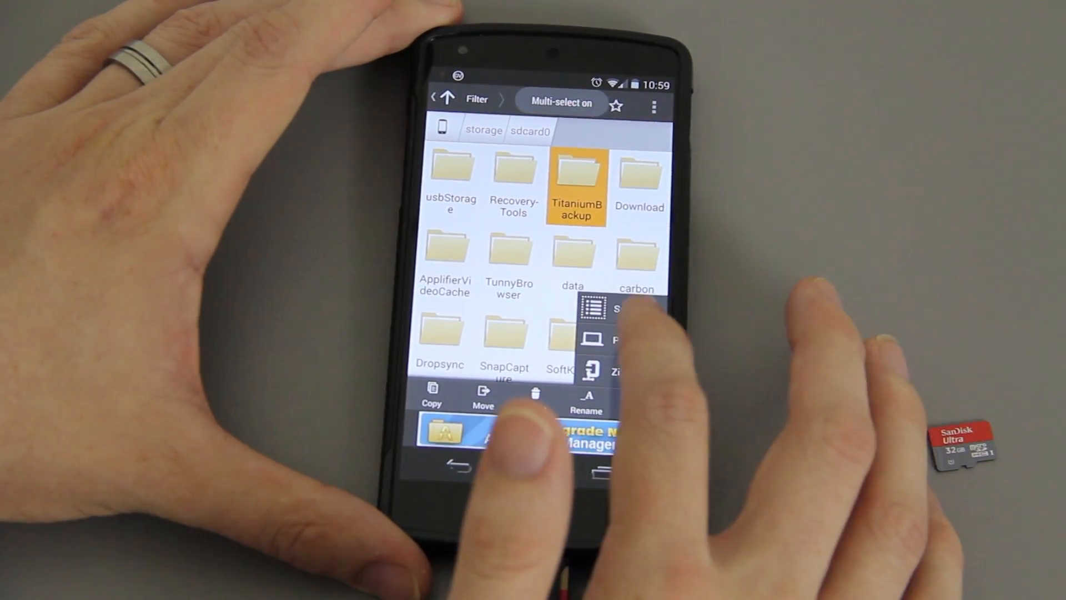
pyautogui.click(618, 340)
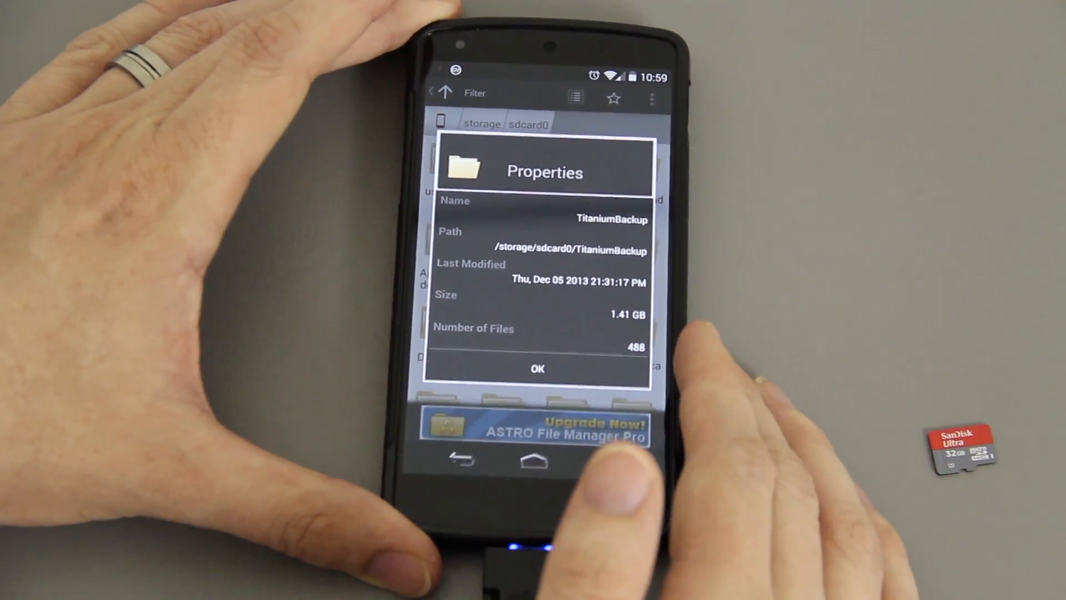
pyautogui.click(536, 368)
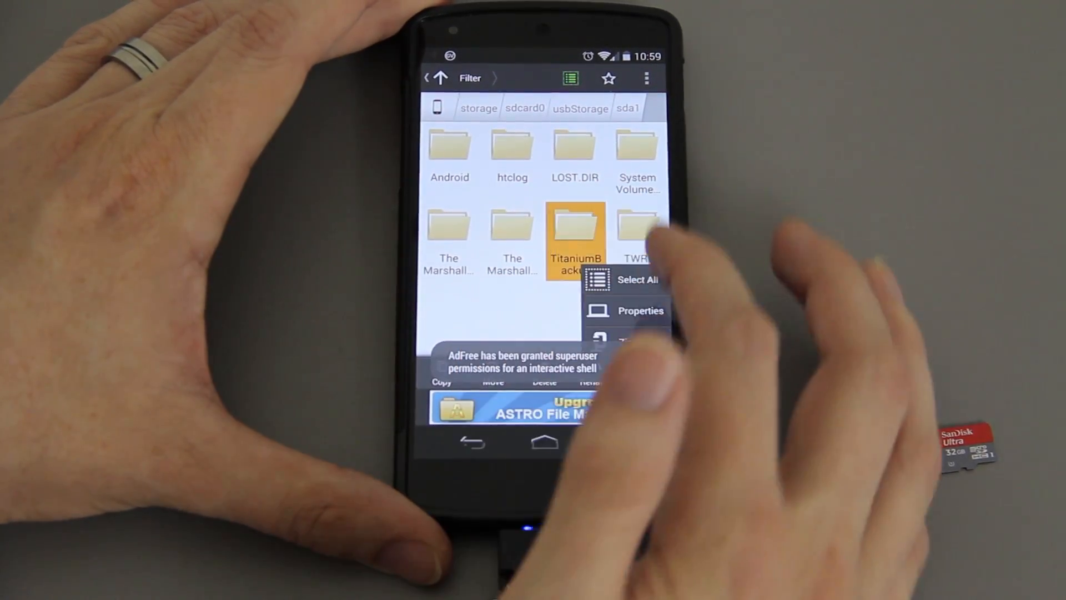
pyautogui.click(639, 310)
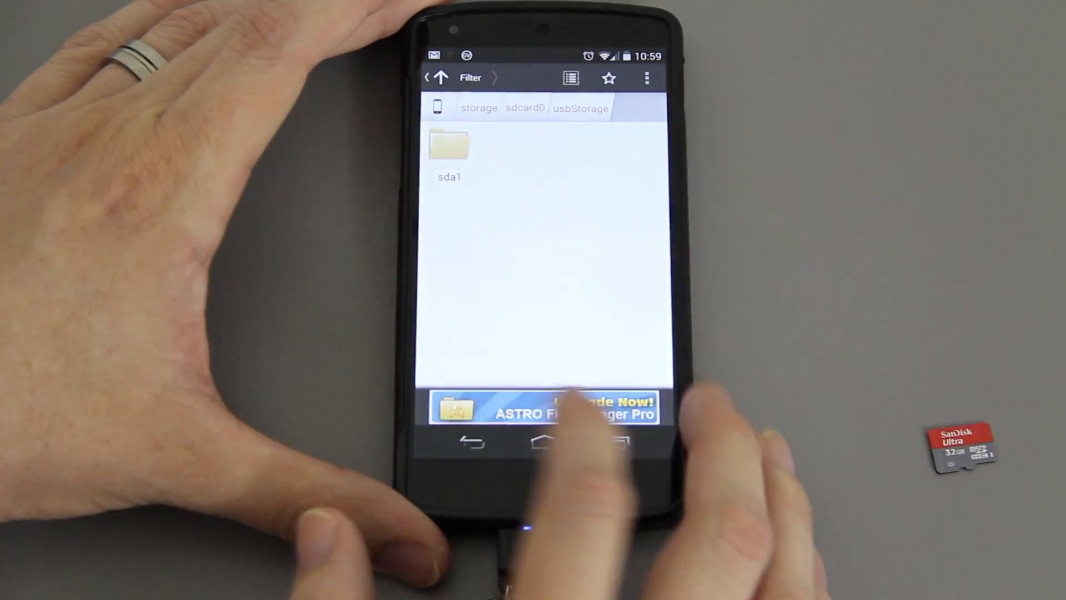
pyautogui.click(545, 443)
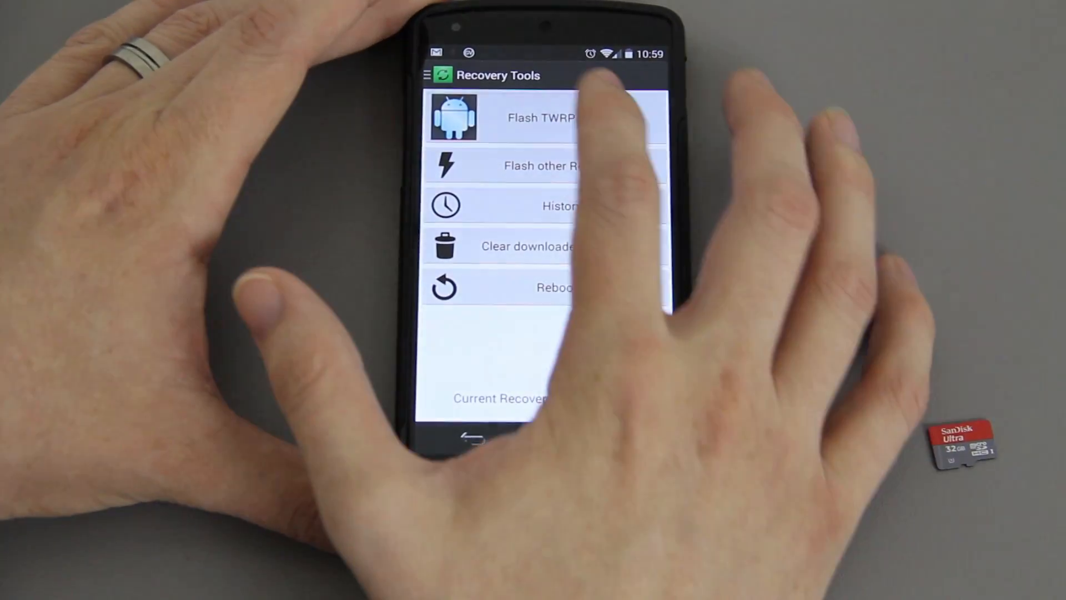
# - Flash openrecovery-twrp-2.6.3.2-hammerhead.img via Recovery Tools' Flash TWRP Recovery
pyautogui.click(541, 117)
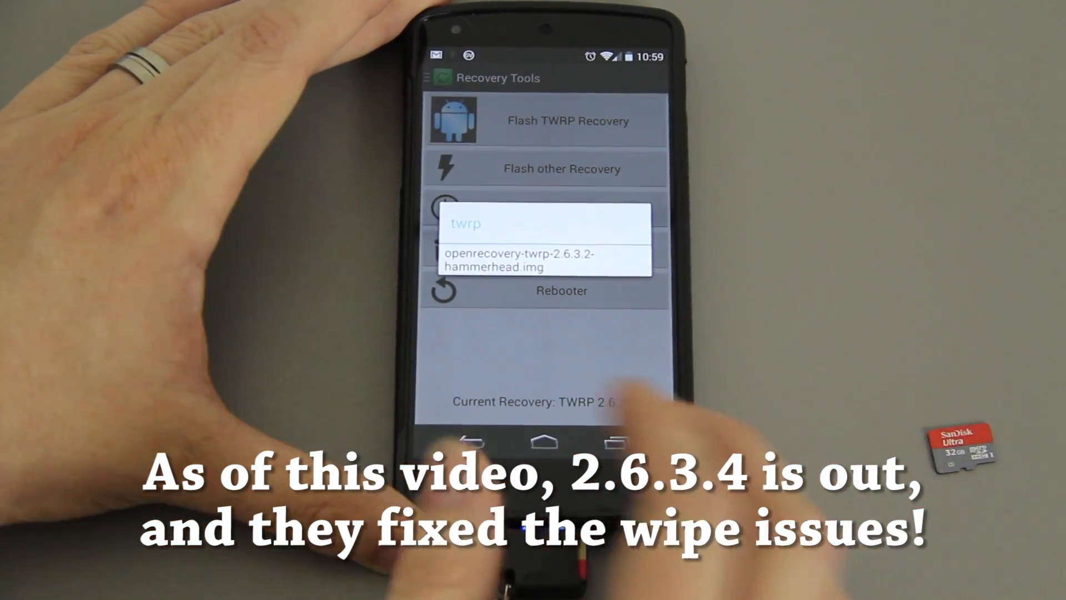
pyautogui.click(542, 261)
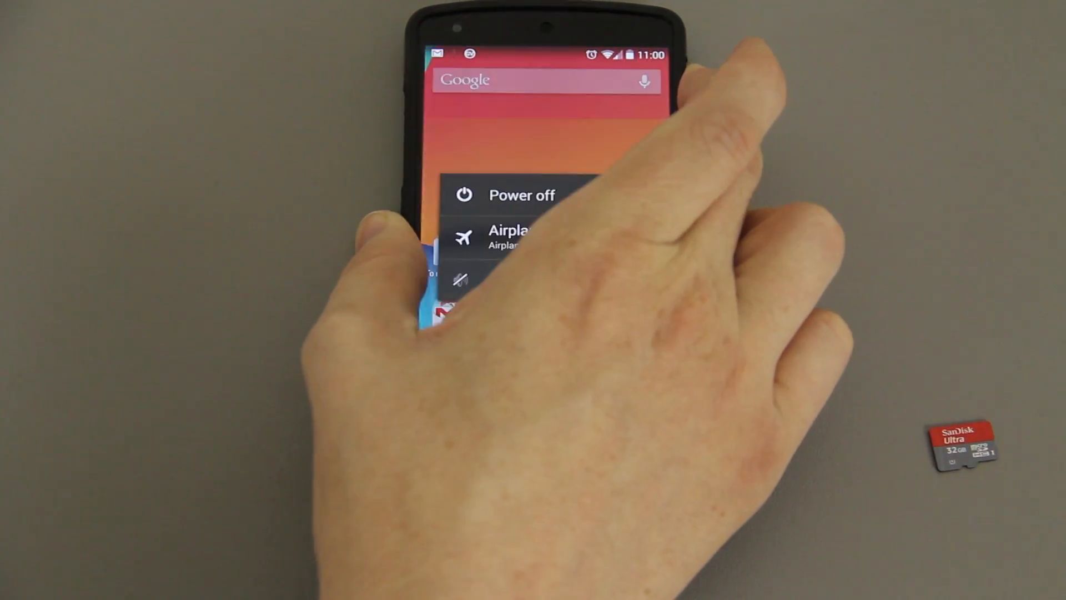
pyautogui.click(521, 195)
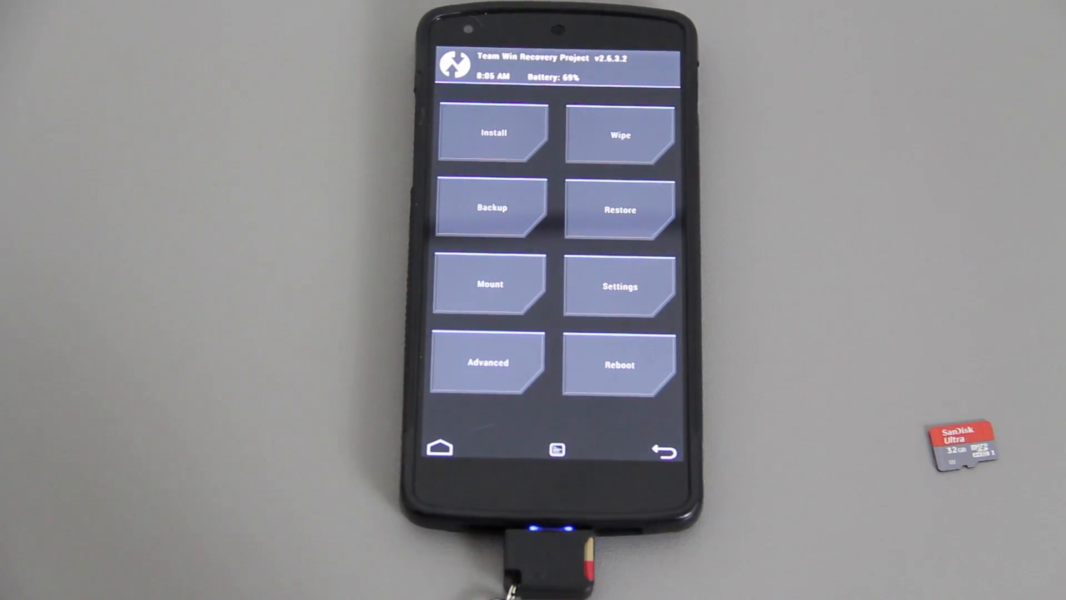
# - Open TWRP's Backup screen from the main menu
pyautogui.click(488, 207)
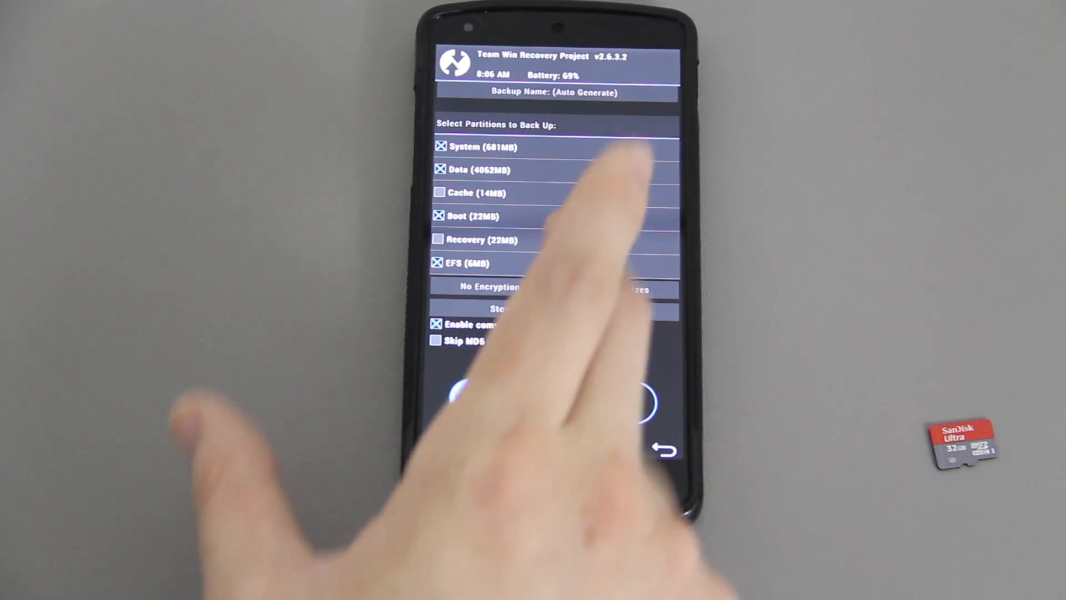
# - Back out of the Backup screen to TWRP's main menu
pyautogui.click(557, 91)
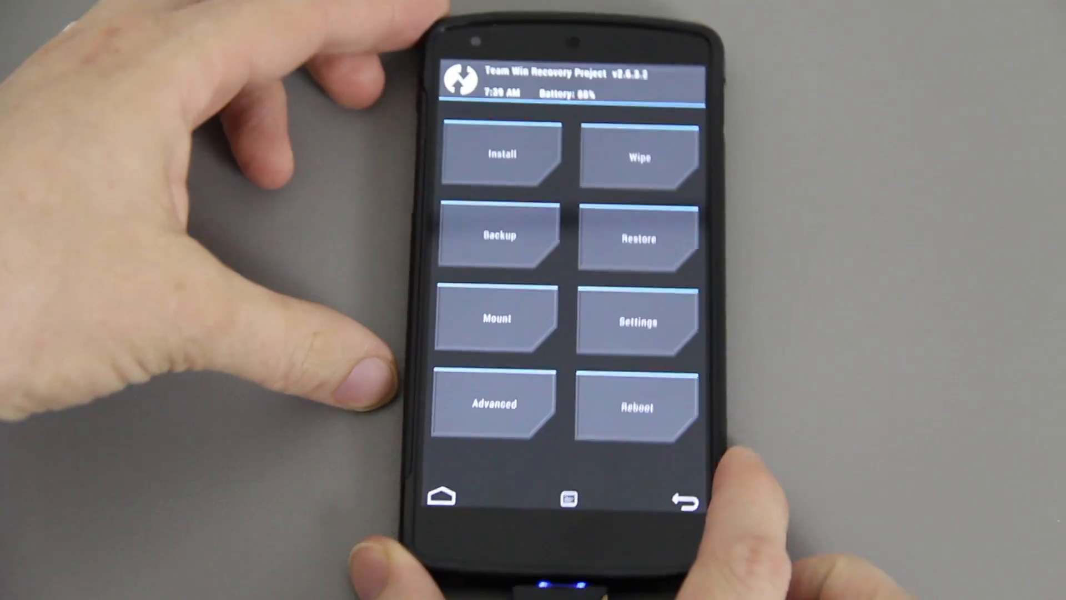
# - Back up System, Data, Boot and EFS compressed to USB-OTG (2578 MB)
pyautogui.click(496, 236)
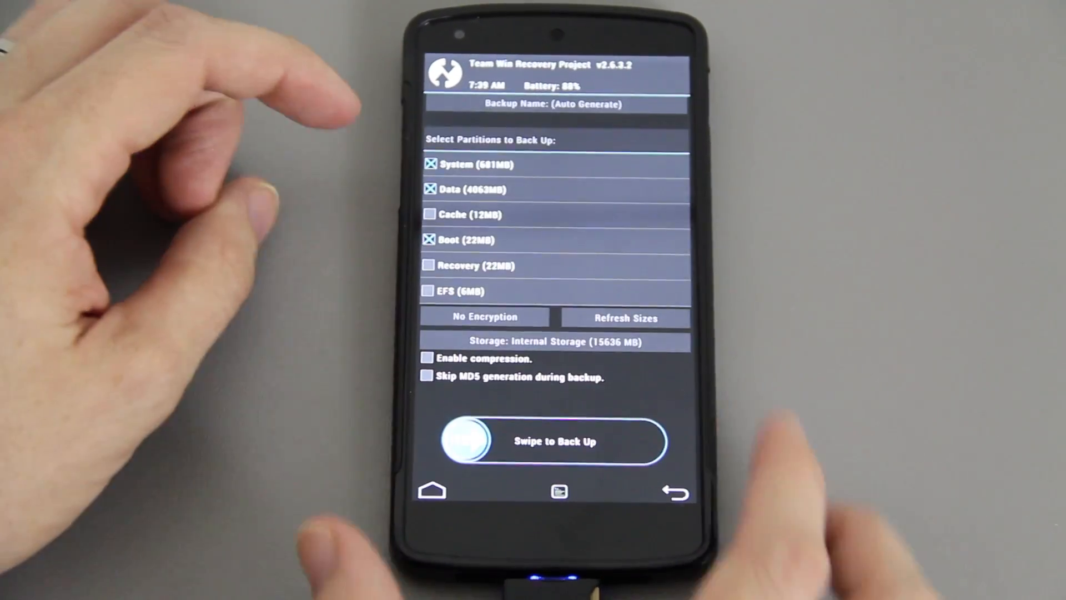
pyautogui.click(429, 290)
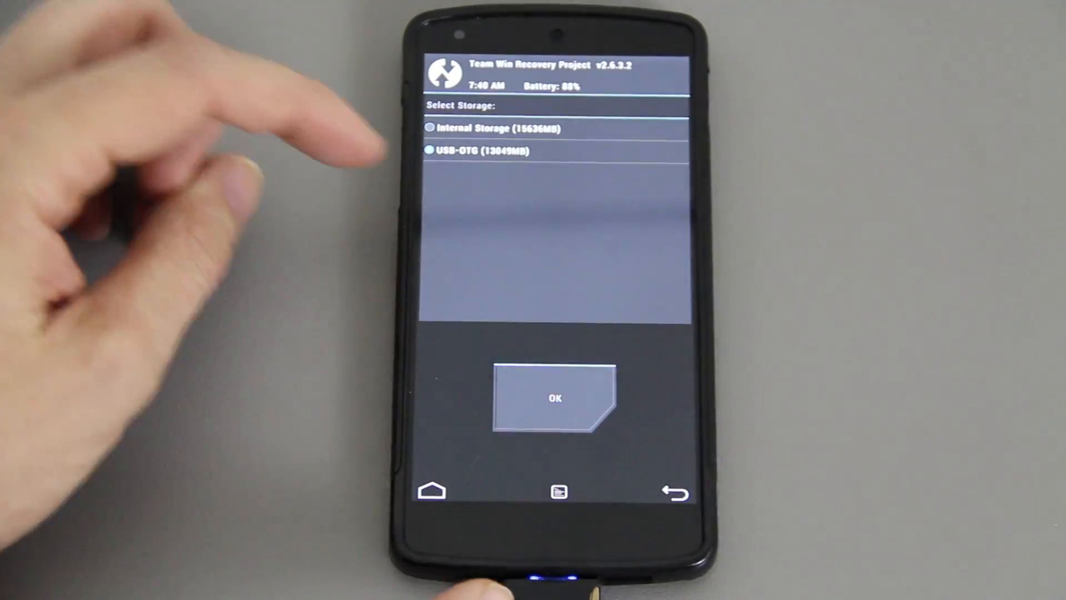
pyautogui.click(554, 399)
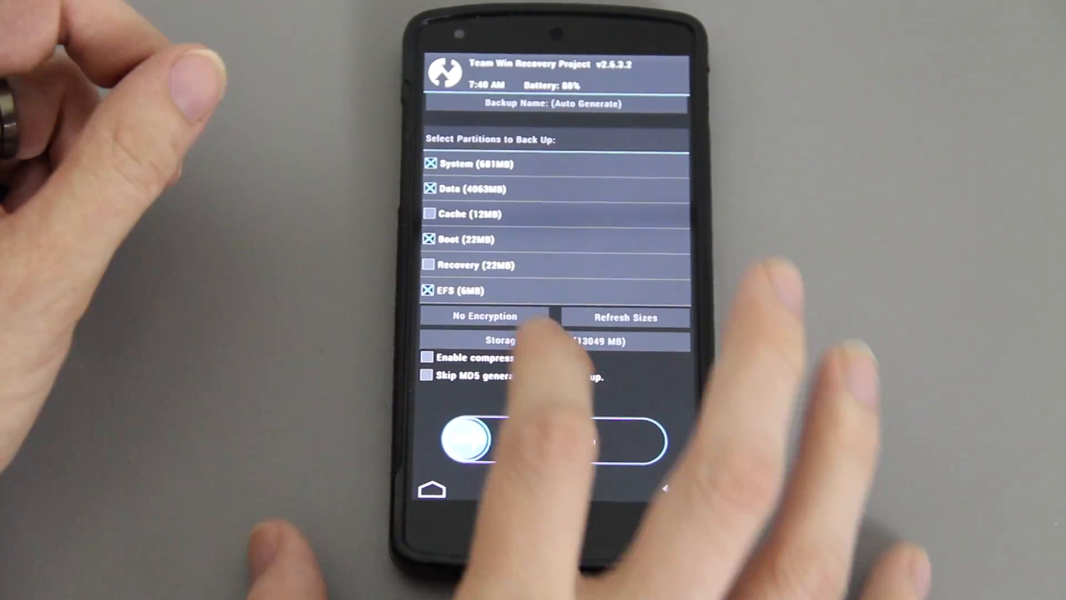
pyautogui.click(555, 103)
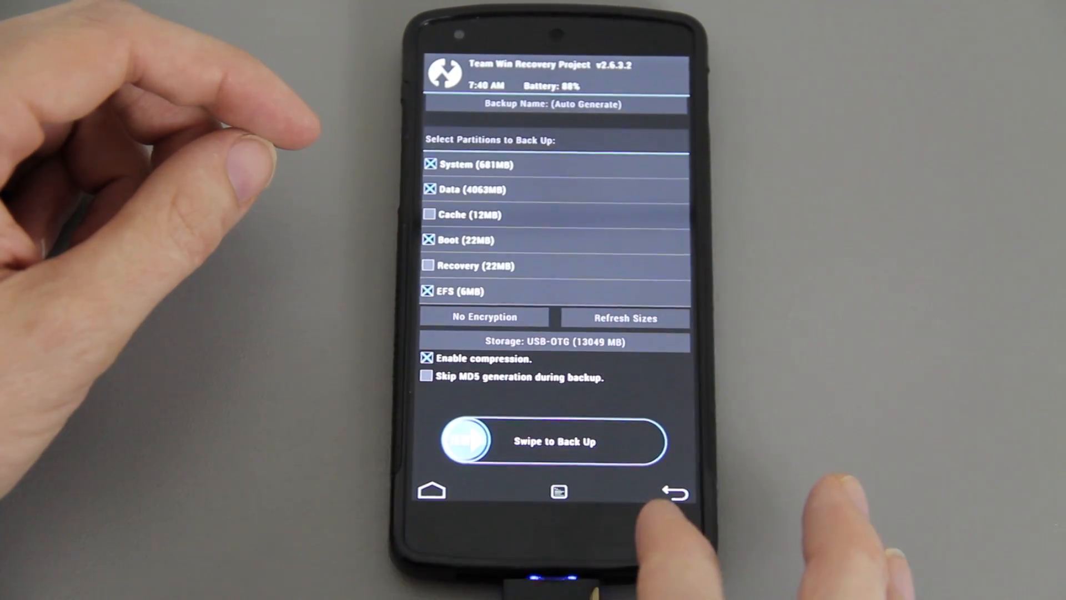
pyautogui.moveTo(466, 441); pyautogui.dragTo(646, 441)
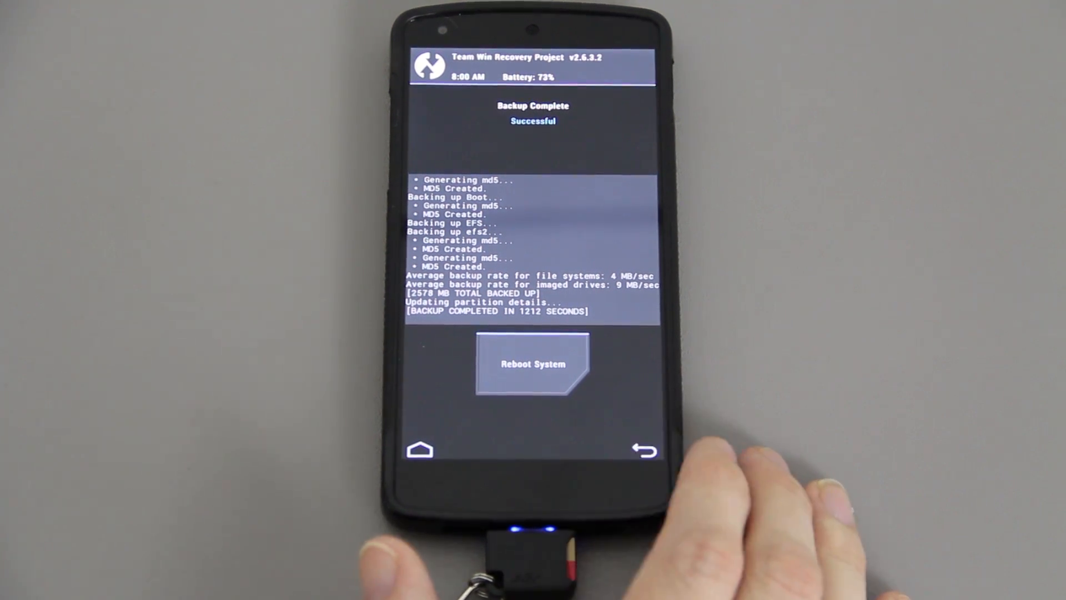
# - Unmount USB-OTG in TWRP's Mount screen, swap the SD card, and return home
pyautogui.click(642, 449)
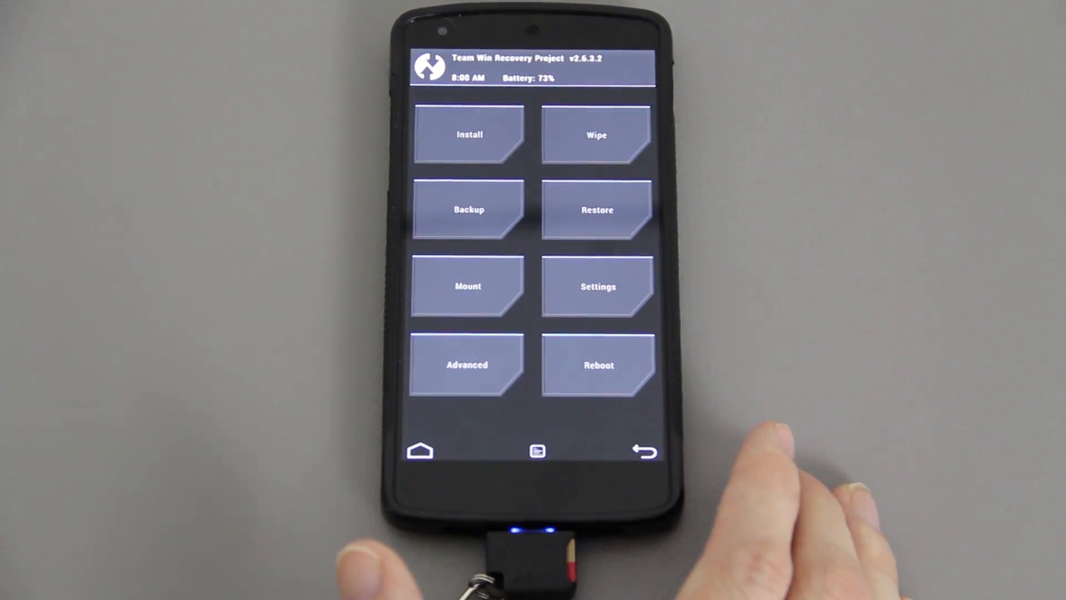
pyautogui.click(467, 286)
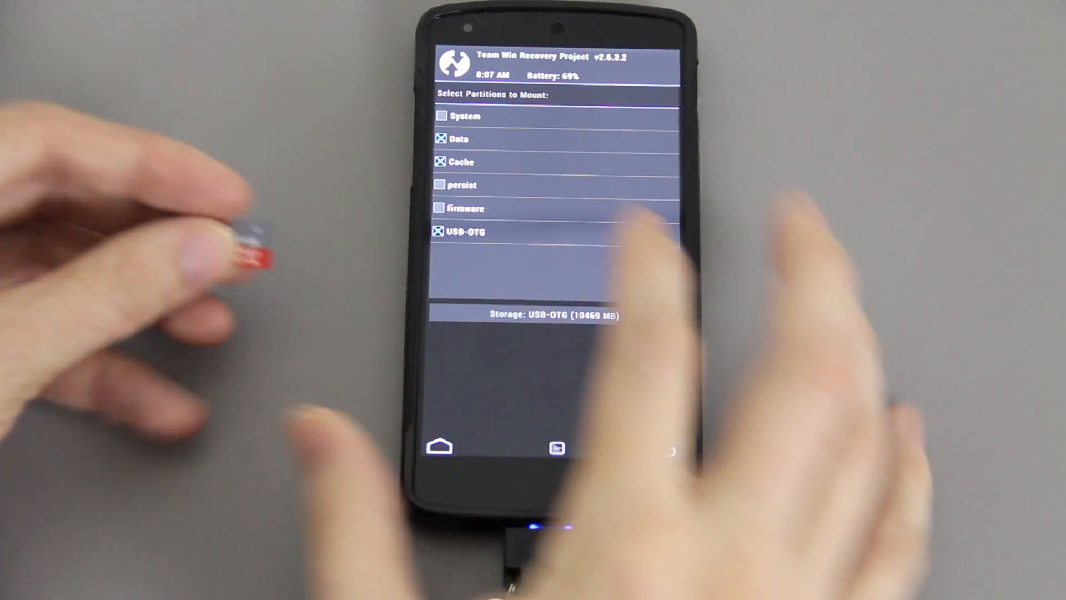
pyautogui.click(440, 231)
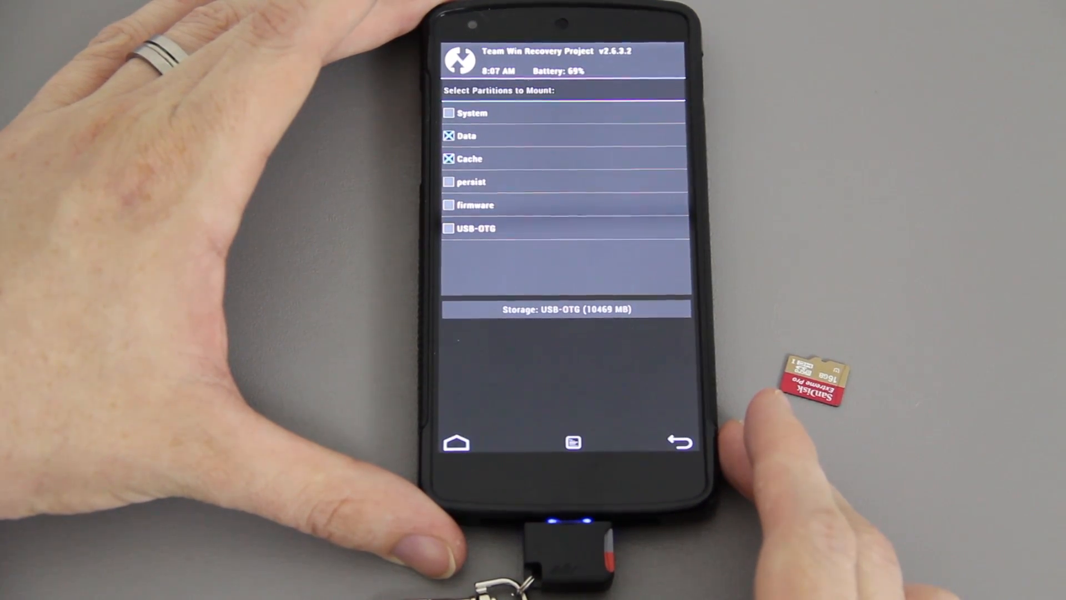
pyautogui.click(448, 229)
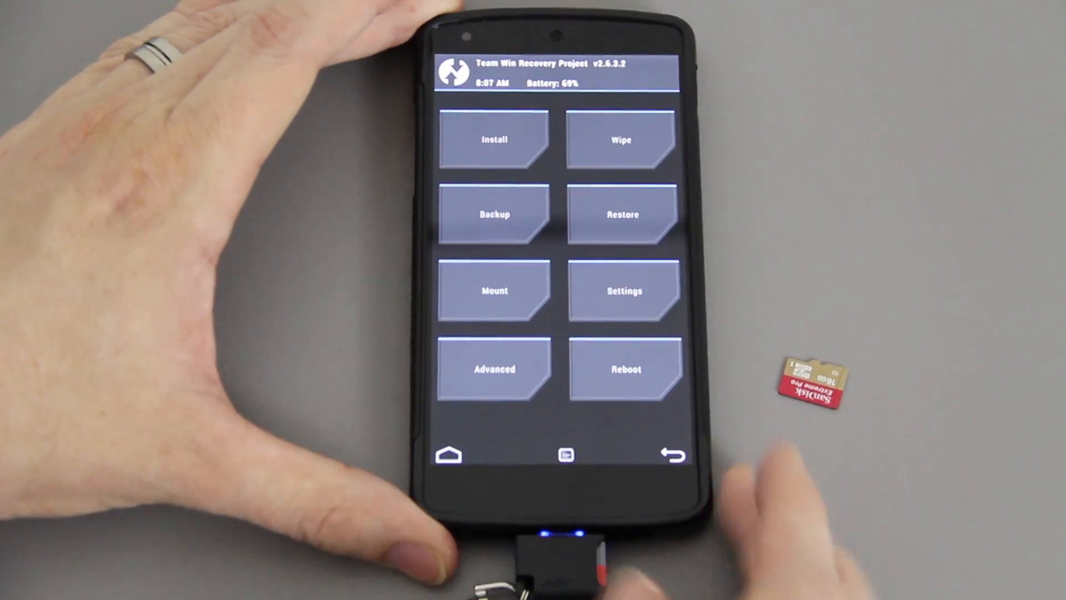
# - Swipe to factory reset data and cache, then unlock the screen to reach the bootloader
pyautogui.click(620, 139)
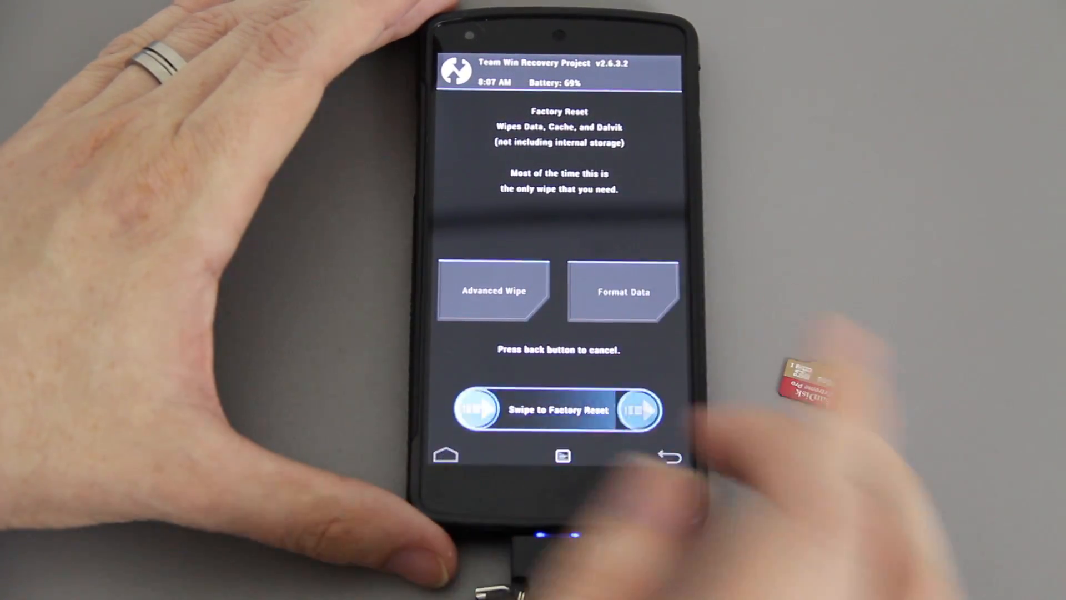
pyautogui.moveTo(476, 409); pyautogui.dragTo(639, 410)
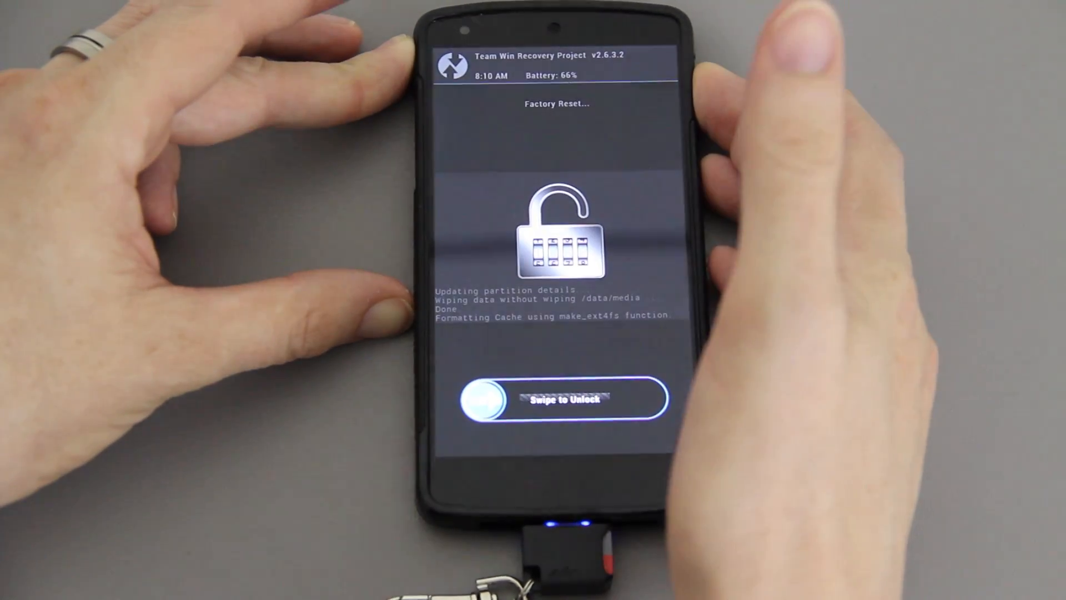
pyautogui.moveTo(482, 399); pyautogui.dragTo(653, 399)
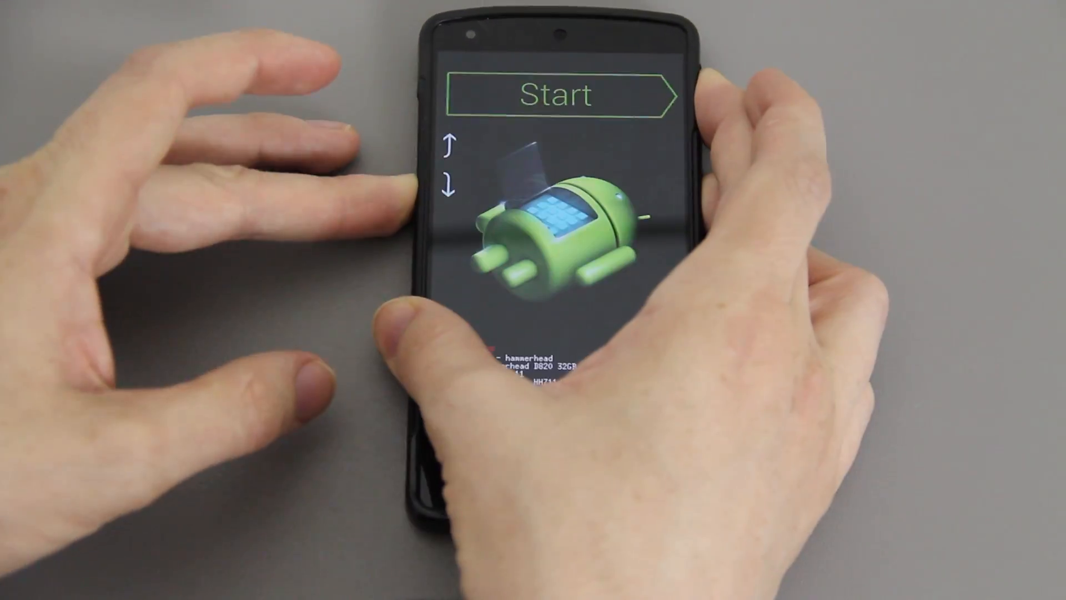